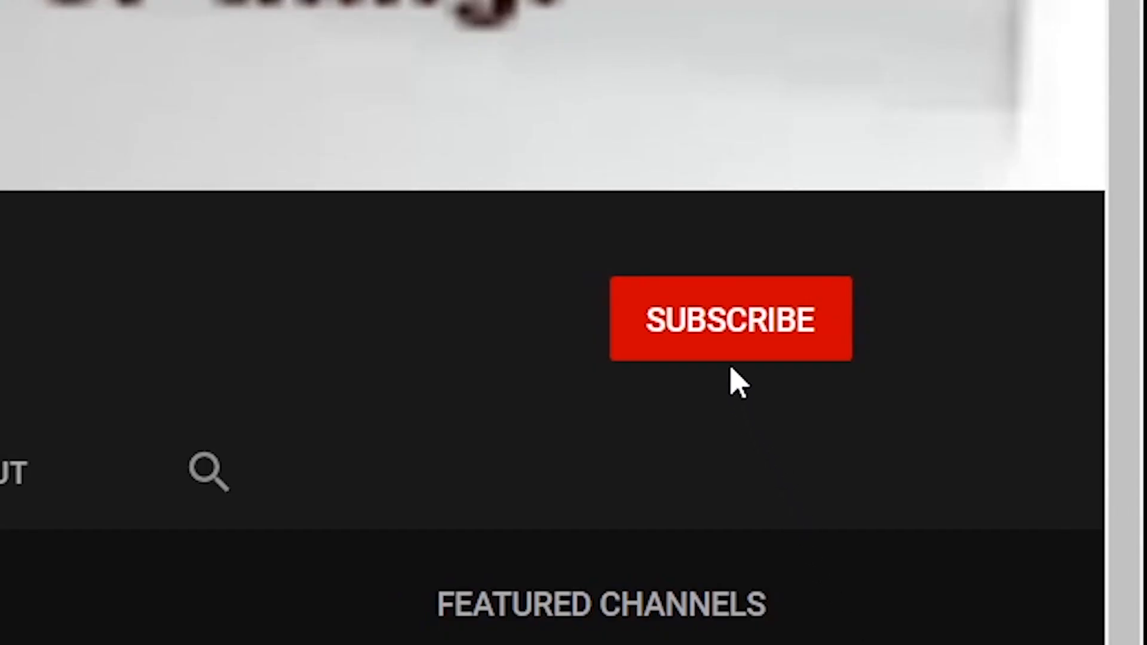
# Step: Subscribe to the channel so it shows SUBSCRIBED with the notification bell available
pyautogui.click(732, 321)
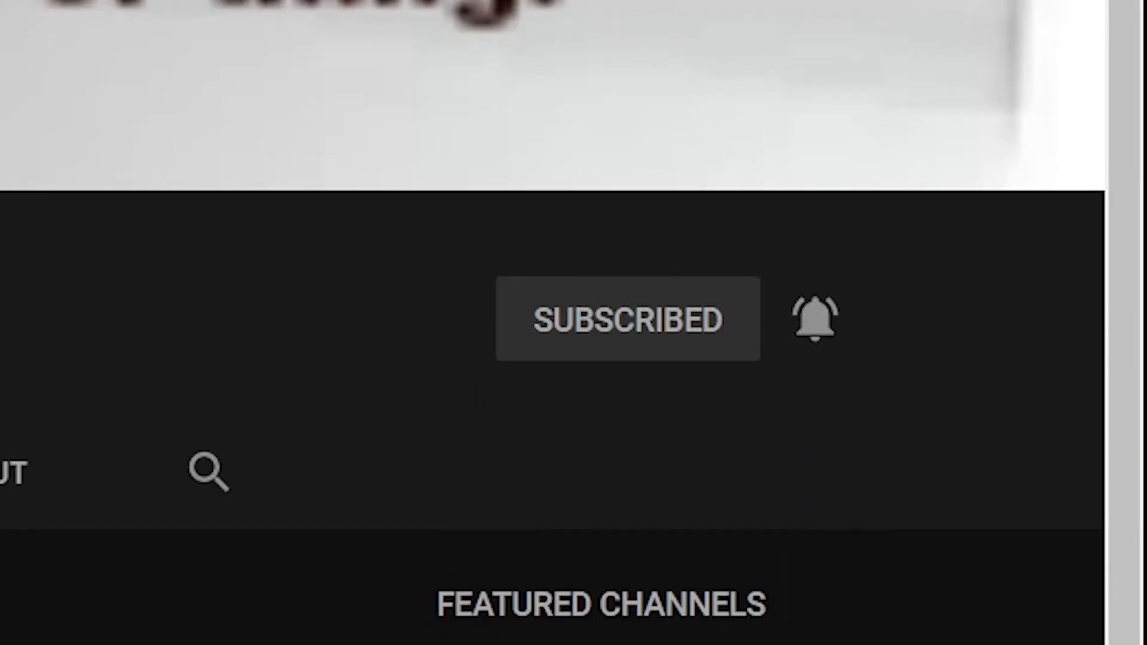